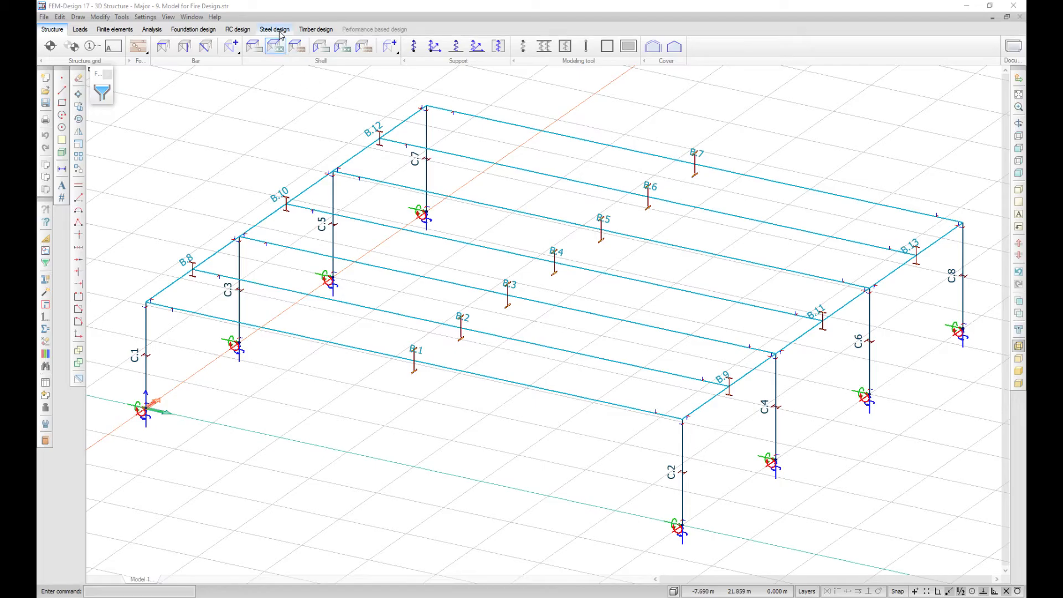
Step: Activate Steel bar, fire design from the Steel design tools
left_click(273, 29)
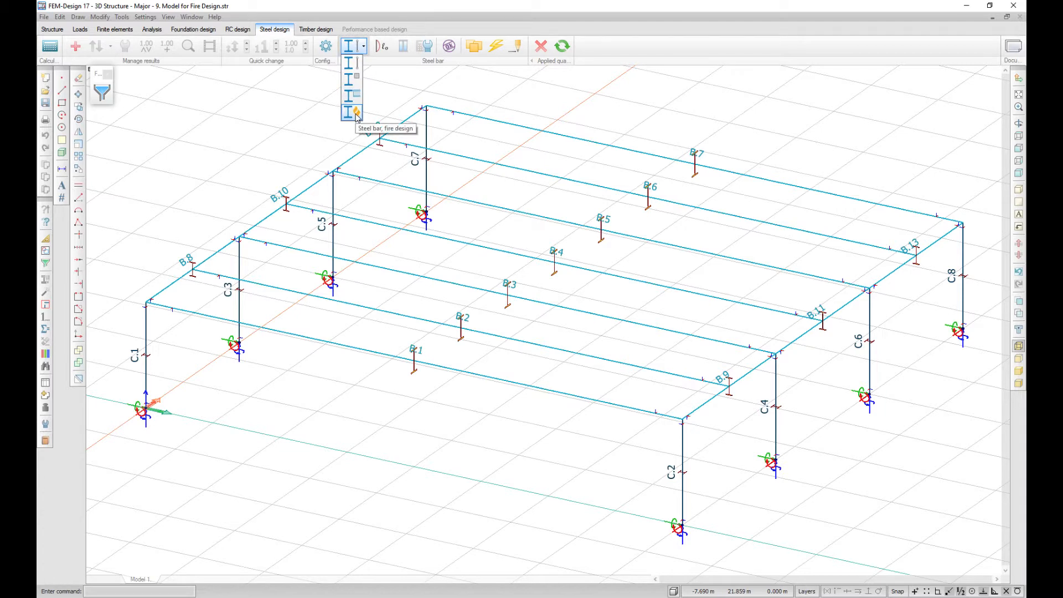
left_click(354, 113)
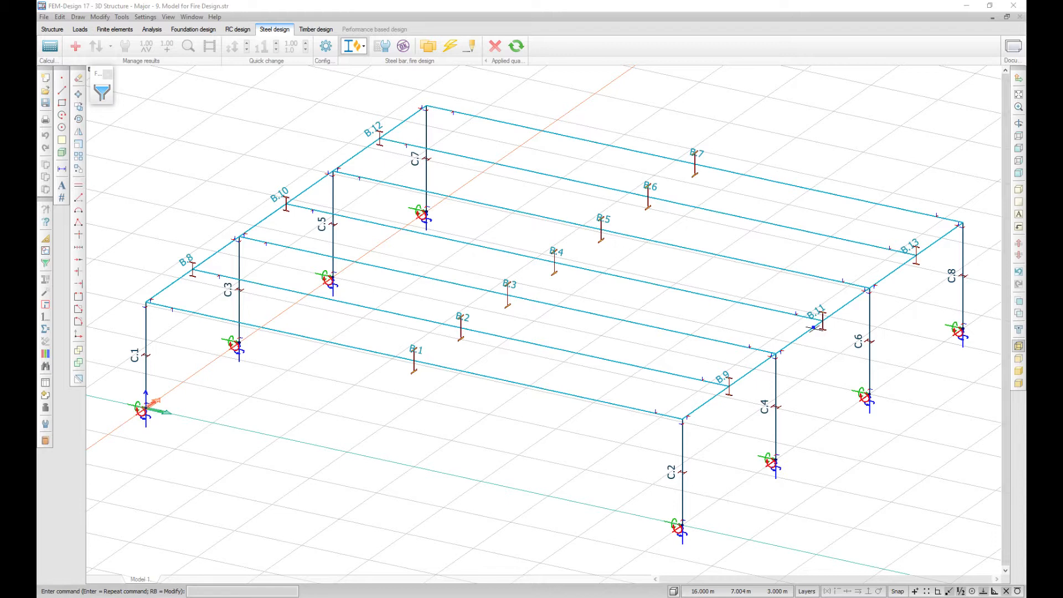
Step: Review beam B.1's fire parameters: 60-minute standard curve, three-sided section exposure, then confirm
left_click(382, 45)
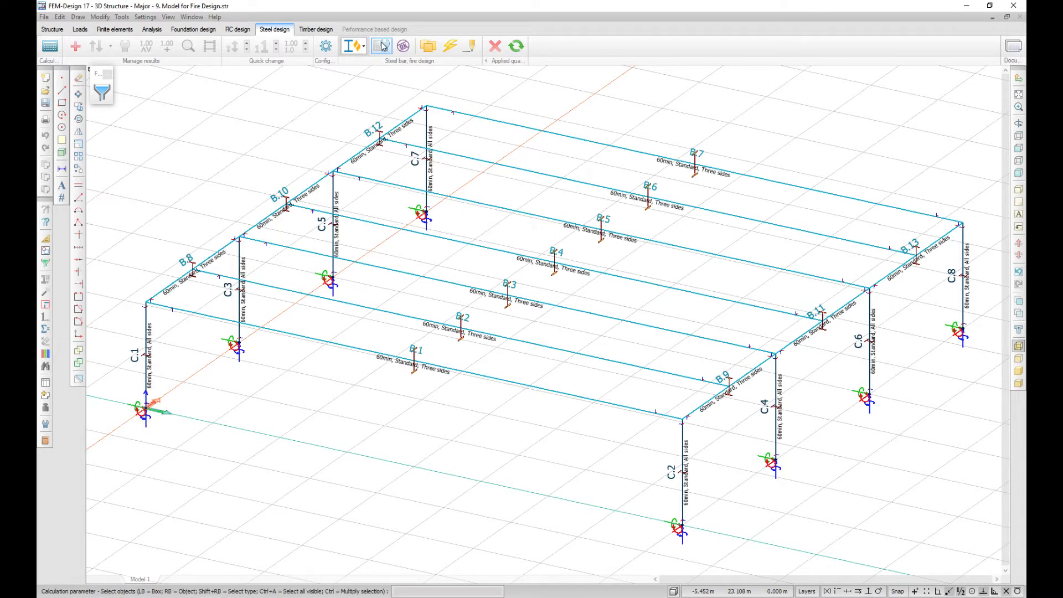
left_click(382, 46)
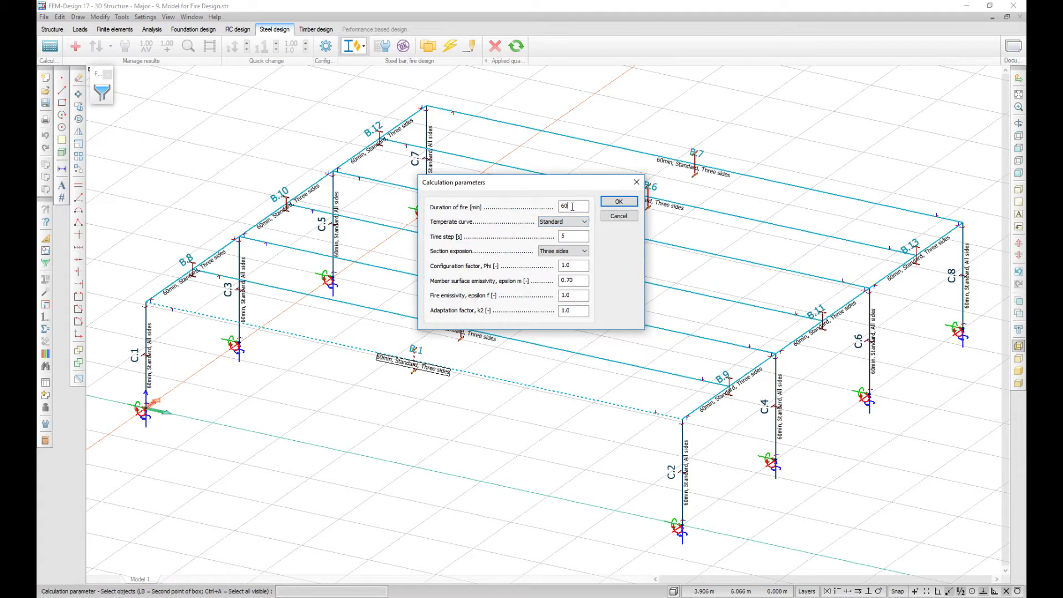
left_click(582, 221)
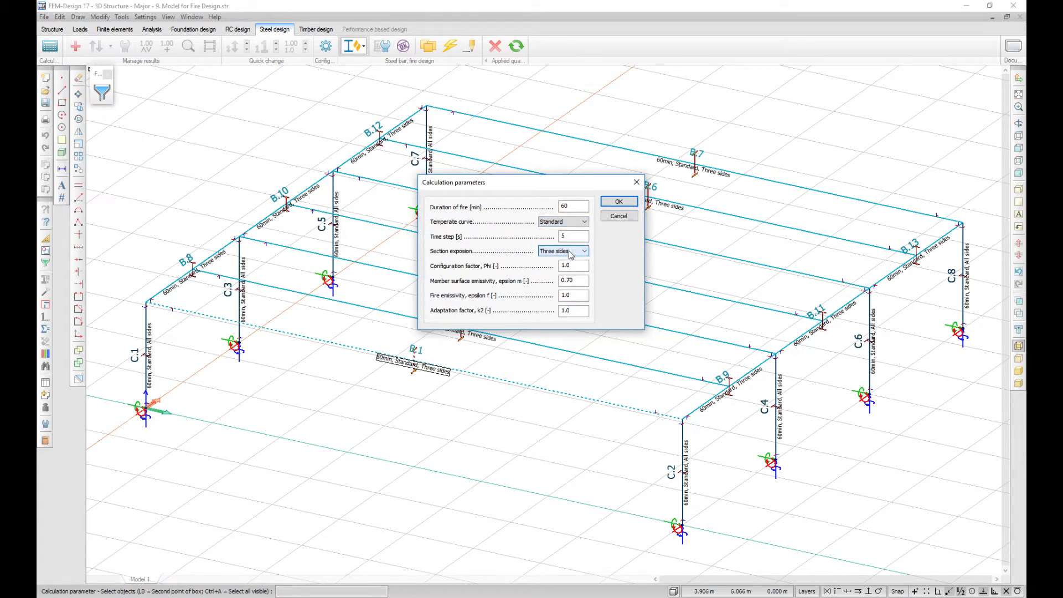
left_click(581, 251)
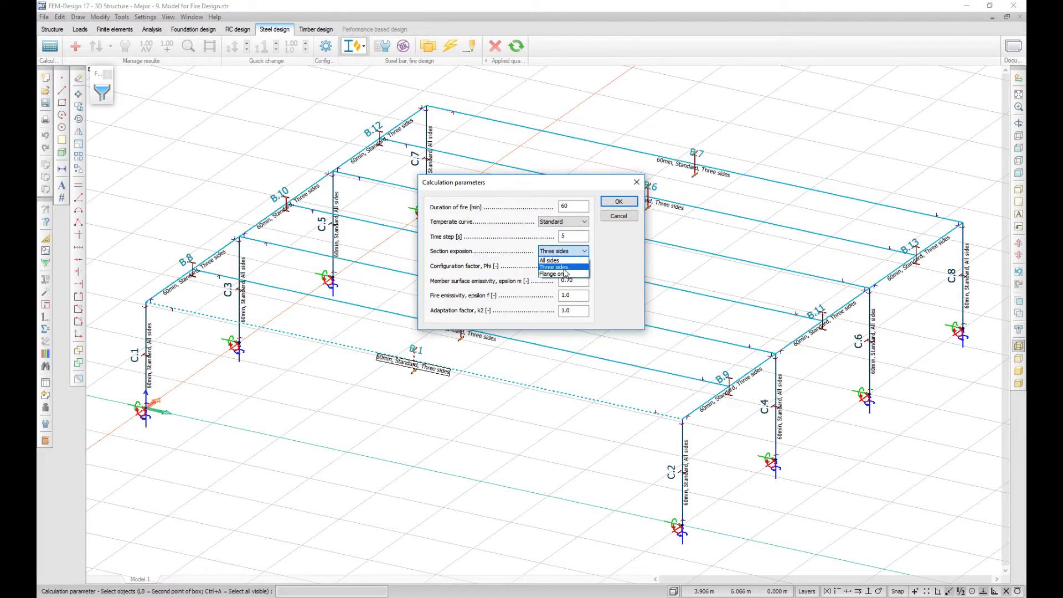
left_click(616, 202)
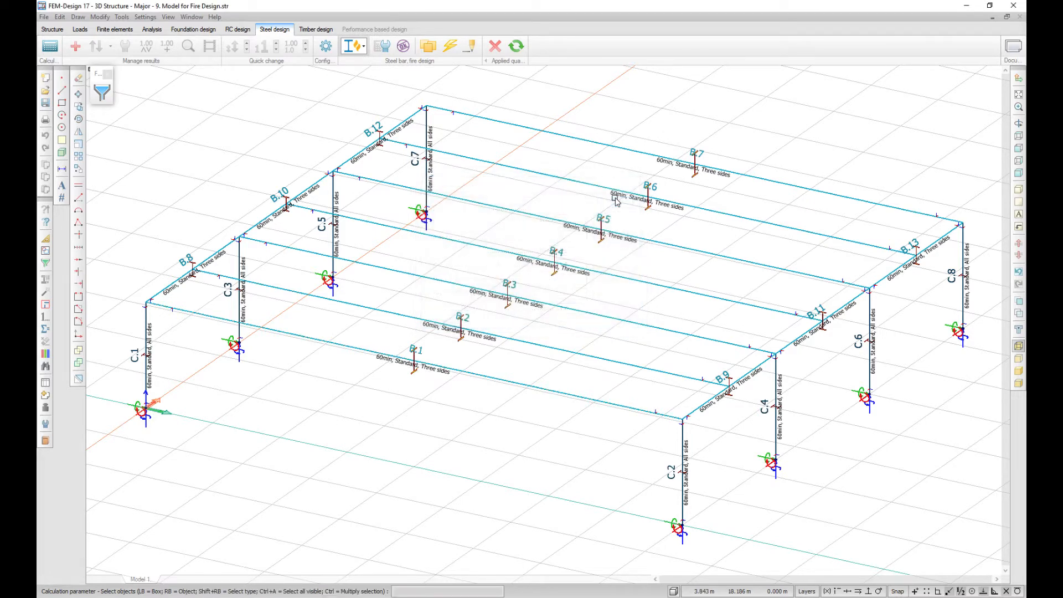
left_click(447, 46)
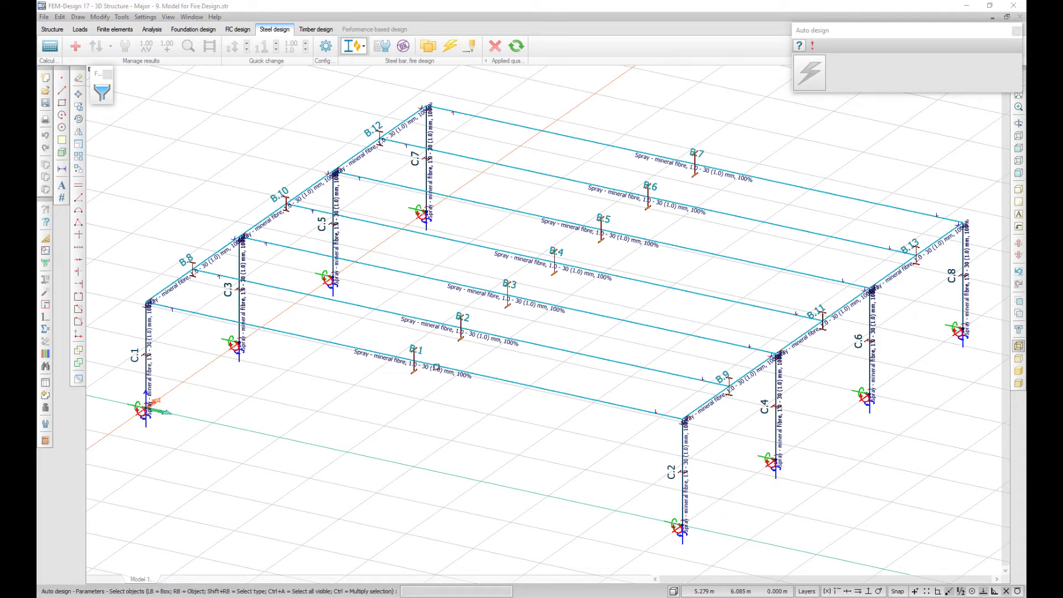
Step: Set B.1 to maximum-temperature design in 20 °C steps, keep mineral fibre spray elsewhere, and run auto design
left_click(382, 45)
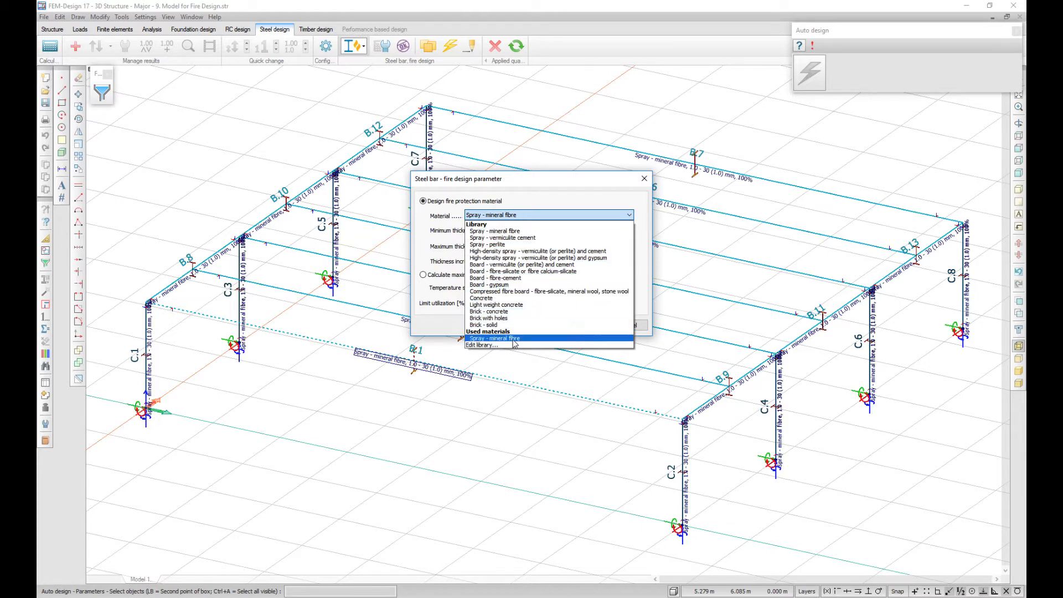
left_click(482, 346)
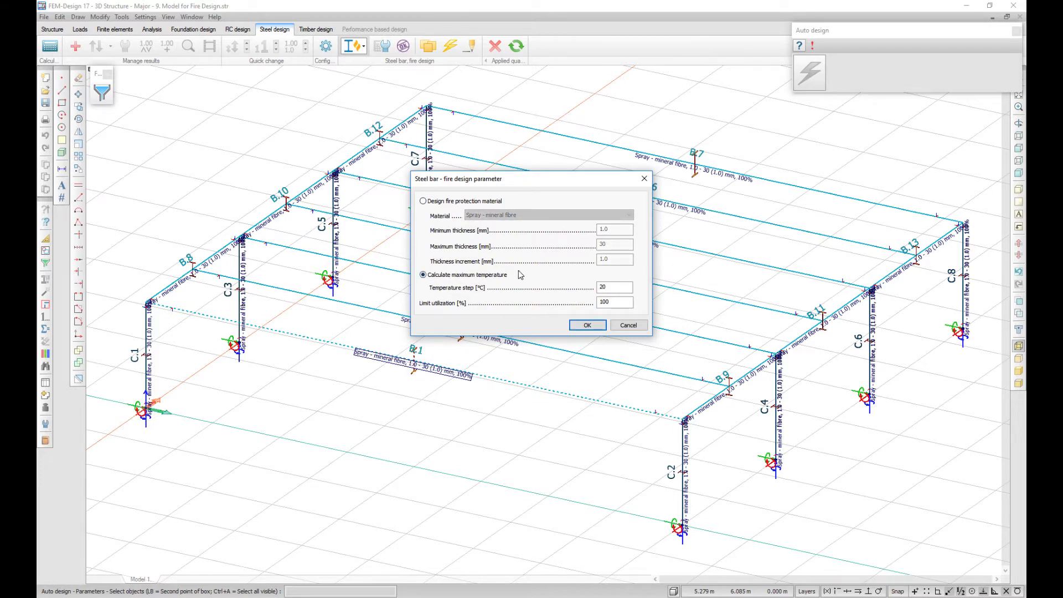
left_click(586, 324)
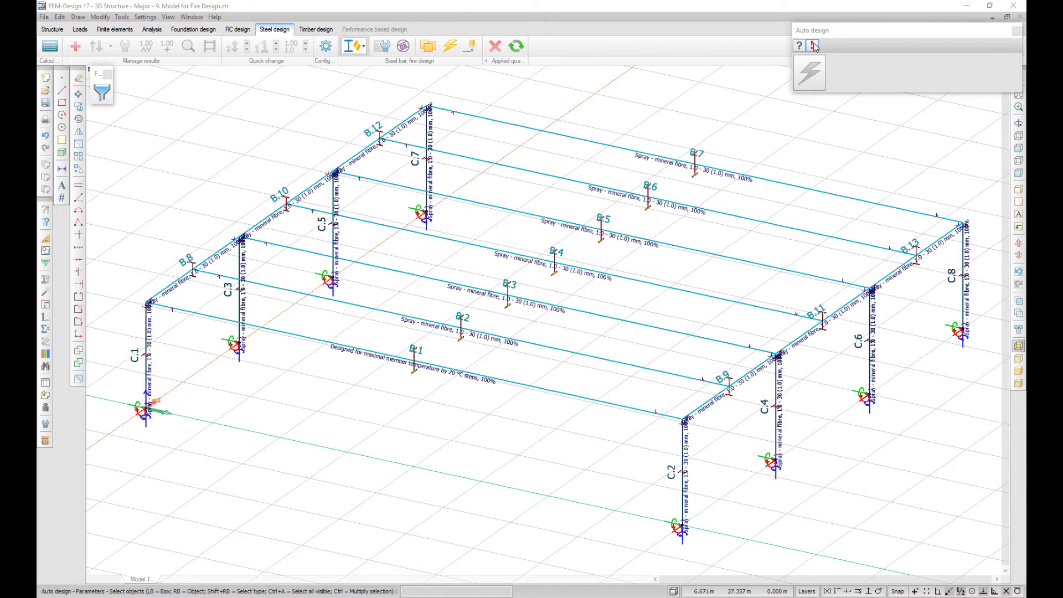
left_click(811, 45)
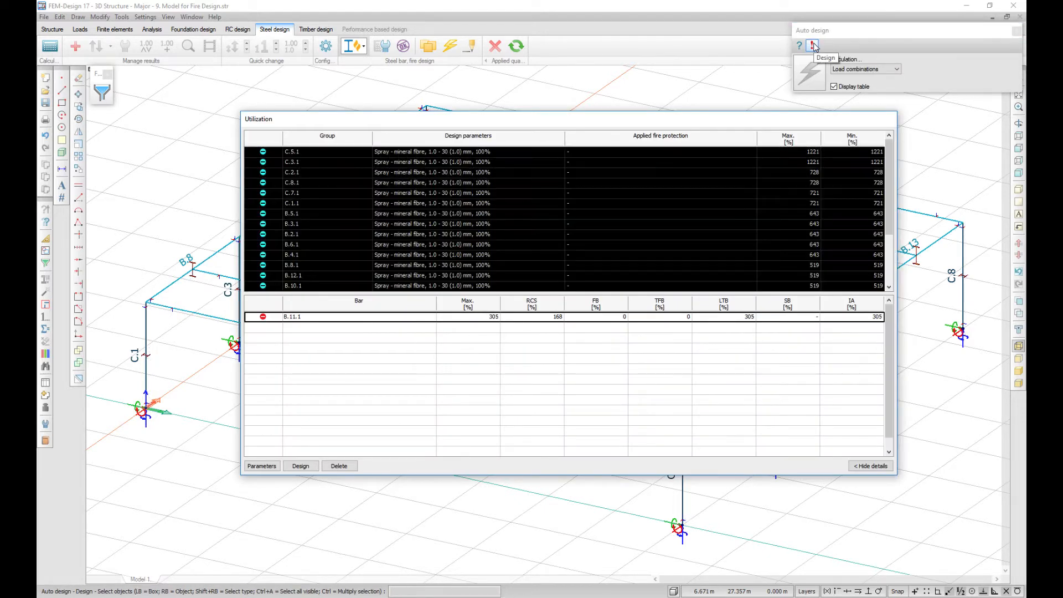
Step: Design protection thicknesses for all bars and inspect column C.6's utilization details
left_click(300, 466)
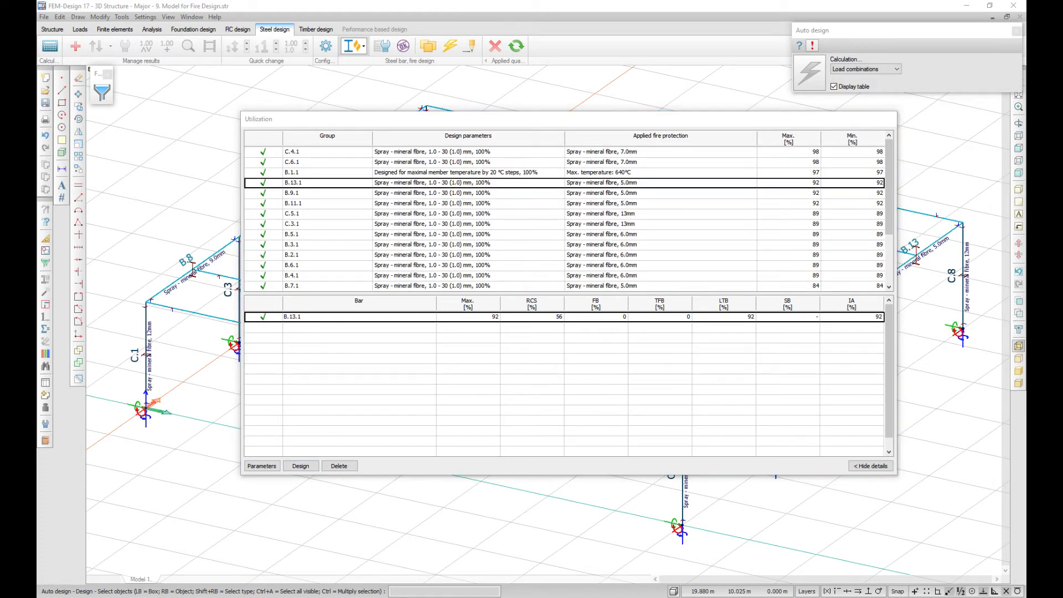
left_click(467, 173)
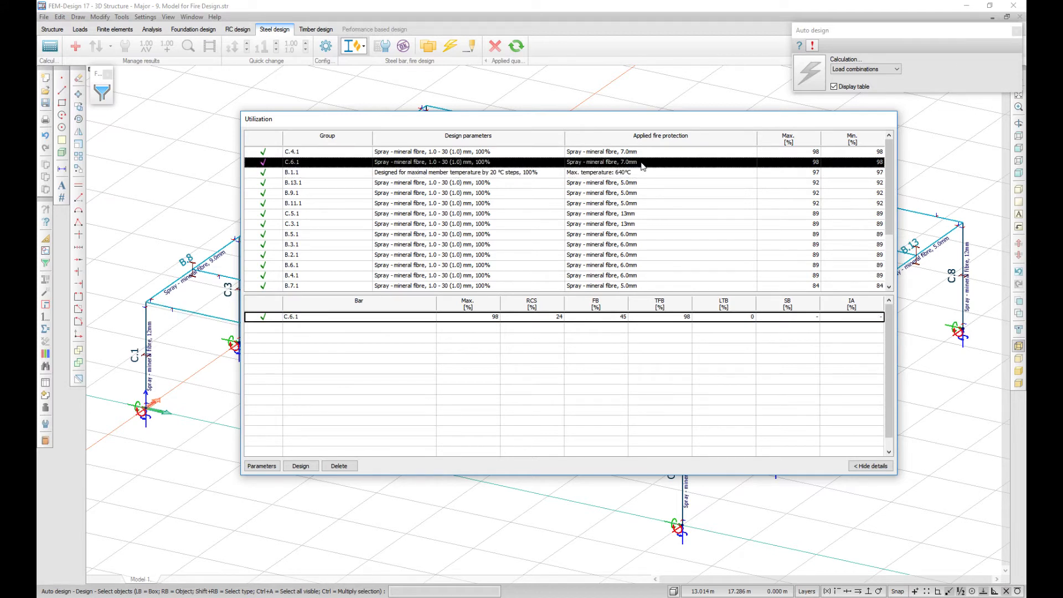
mouse_move(676, 166)
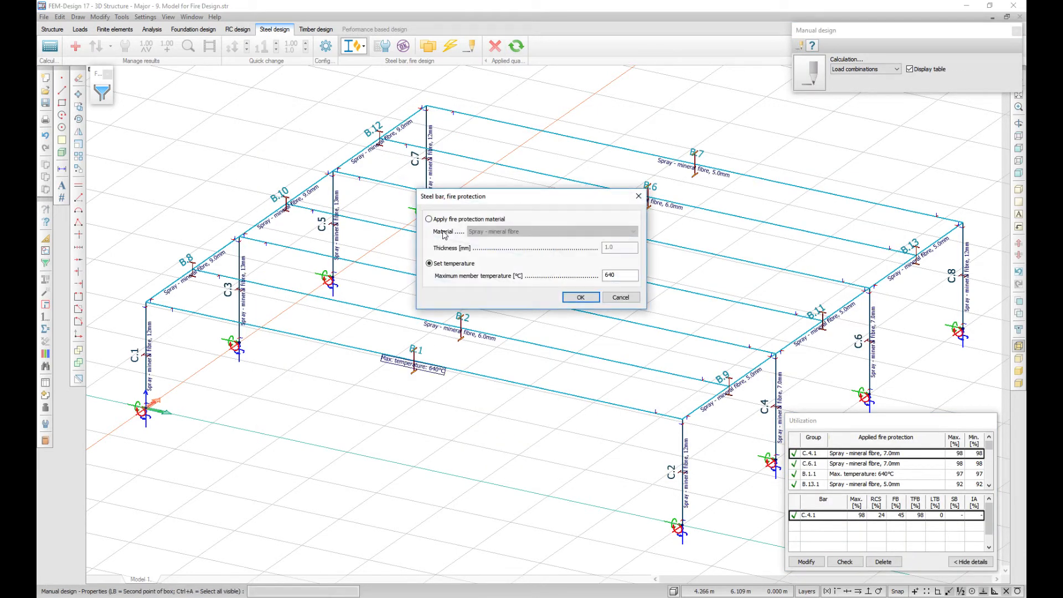
Step: Review B.1's protection, keeping the 640 °C maximum member temperature instead of sprayed material
left_click(428, 219)
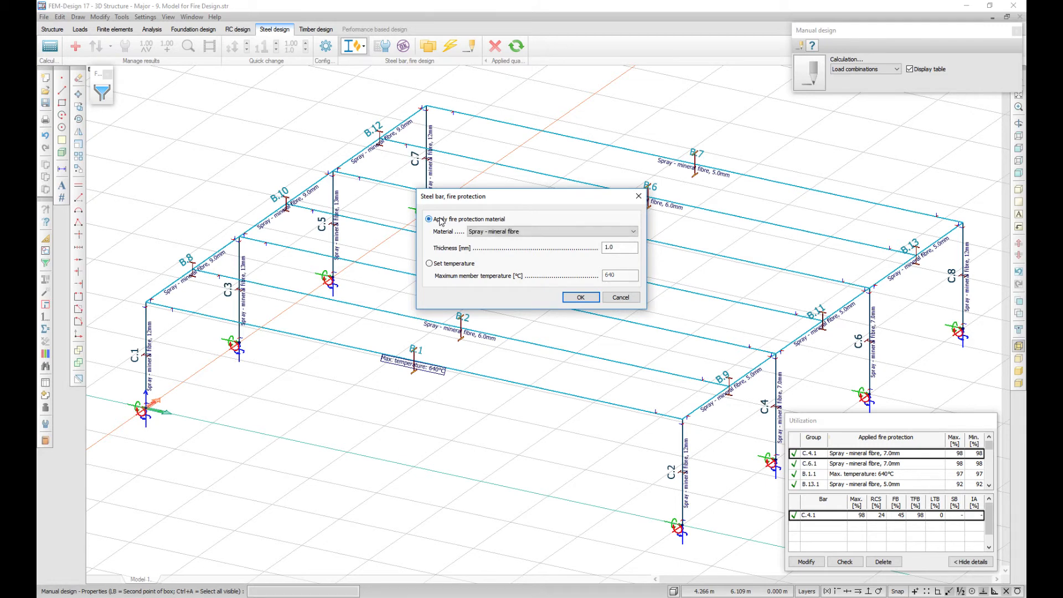
left_click(430, 263)
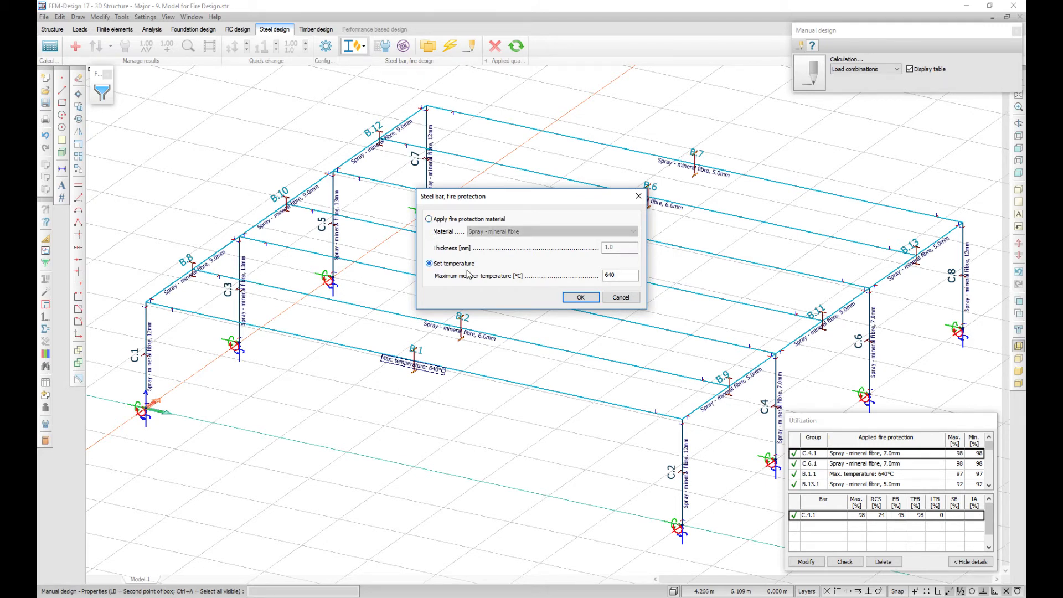
left_click(579, 297)
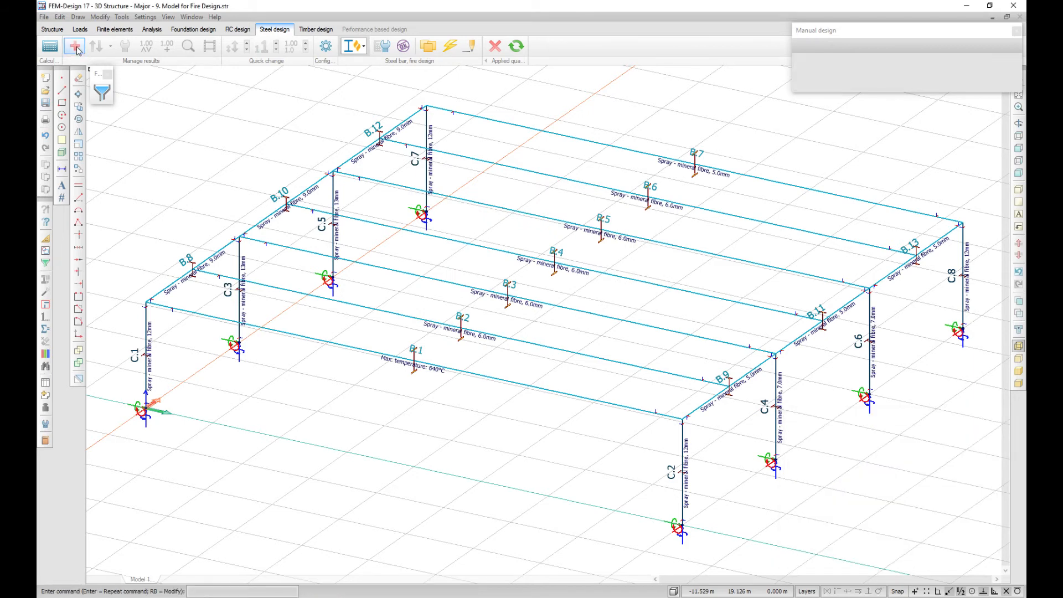
Step: Display fire-design utilization for the maximum load combination as a colour plot on the frame
left_click(75, 45)
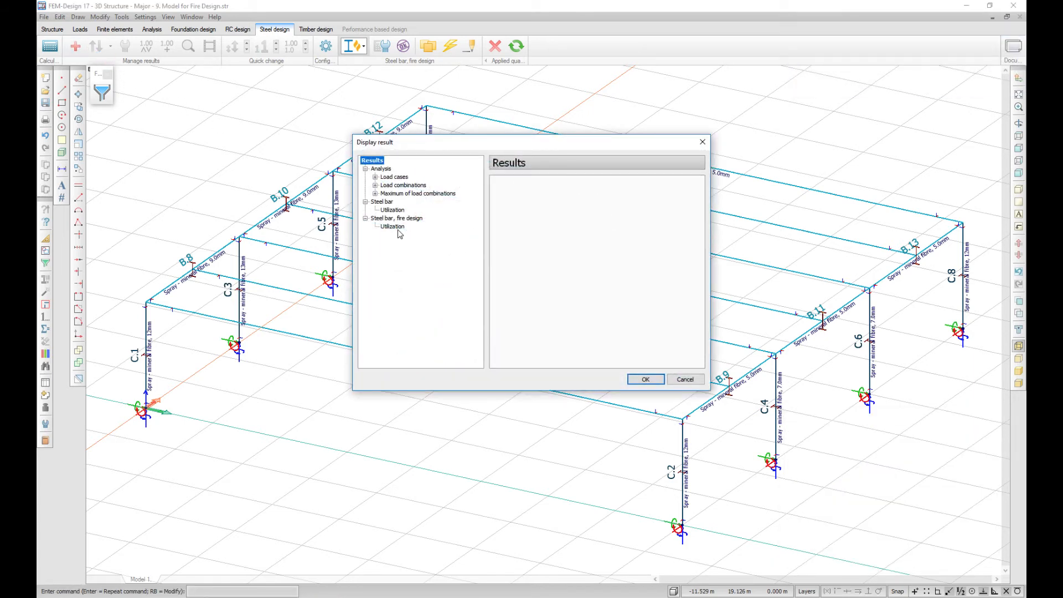
left_click(392, 226)
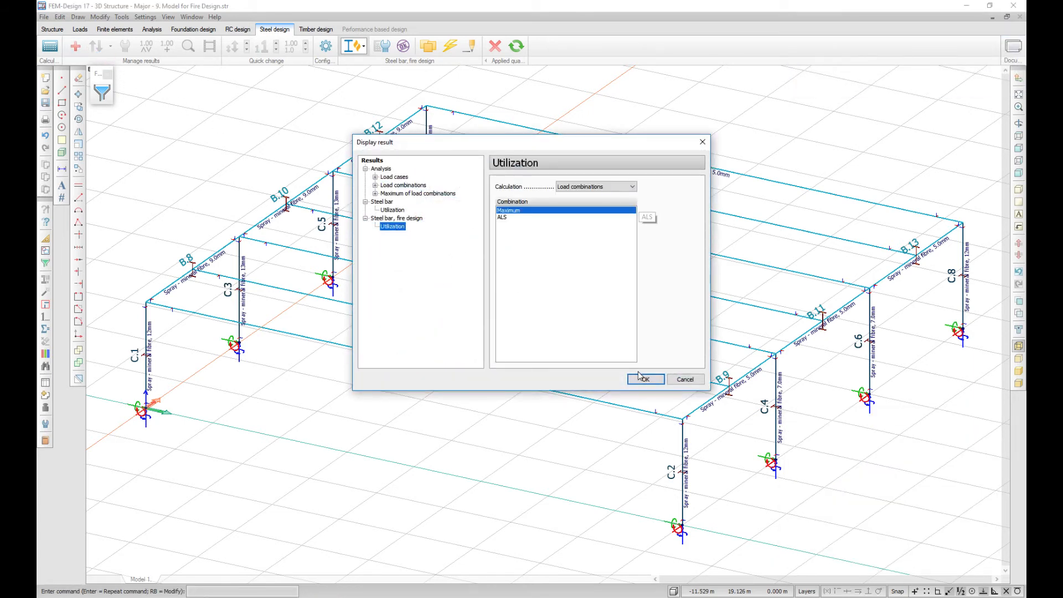
left_click(642, 379)
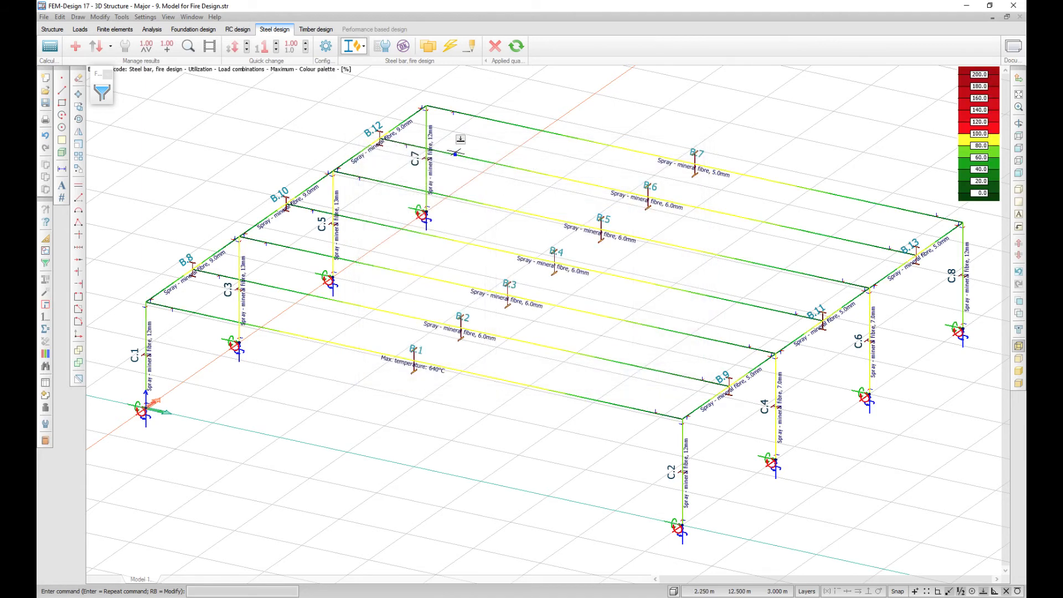